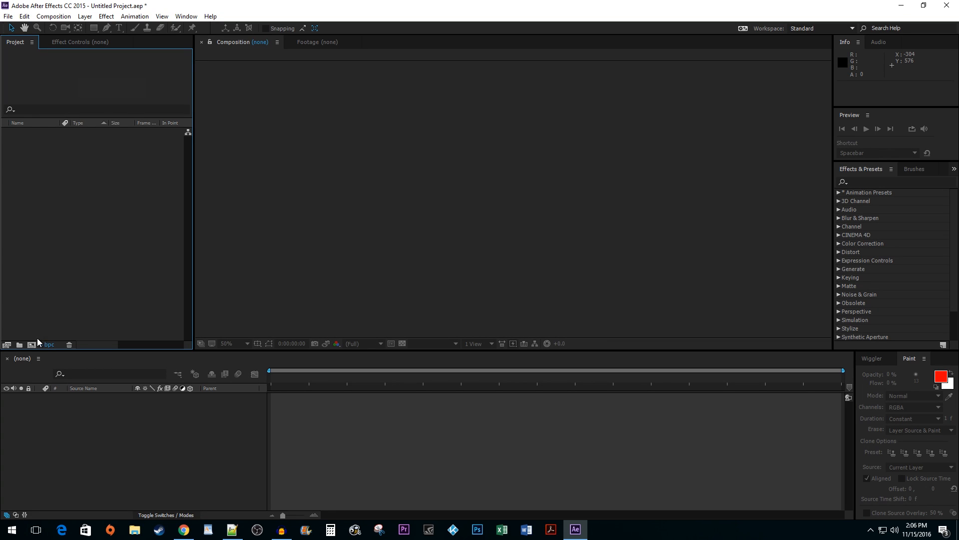
- Create Comp 1 from the HDTV 1080 29.97 preset: 30 seconds, black background
click(32, 344)
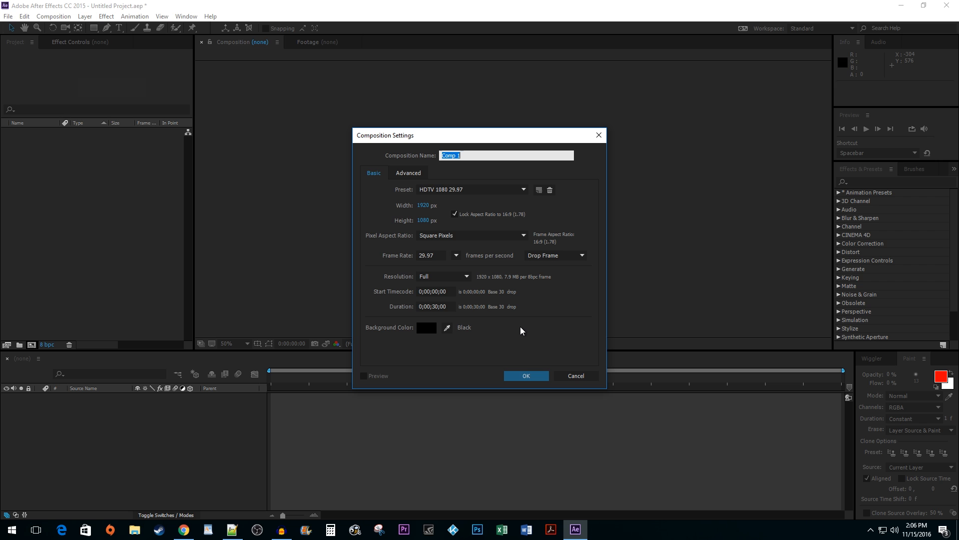
click(525, 376)
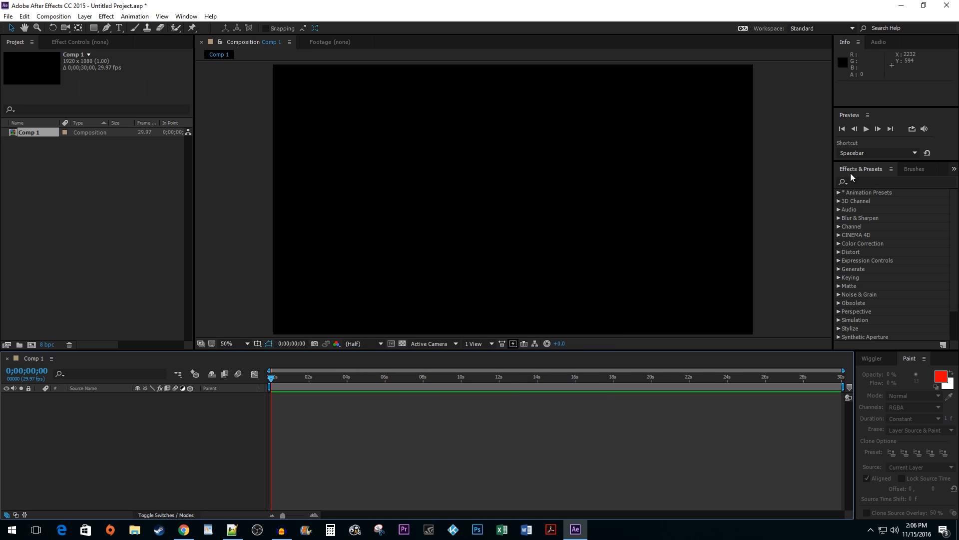
- Search Effects & Presets for 'light' and apply the Lightning - Vertical preset
click(875, 182)
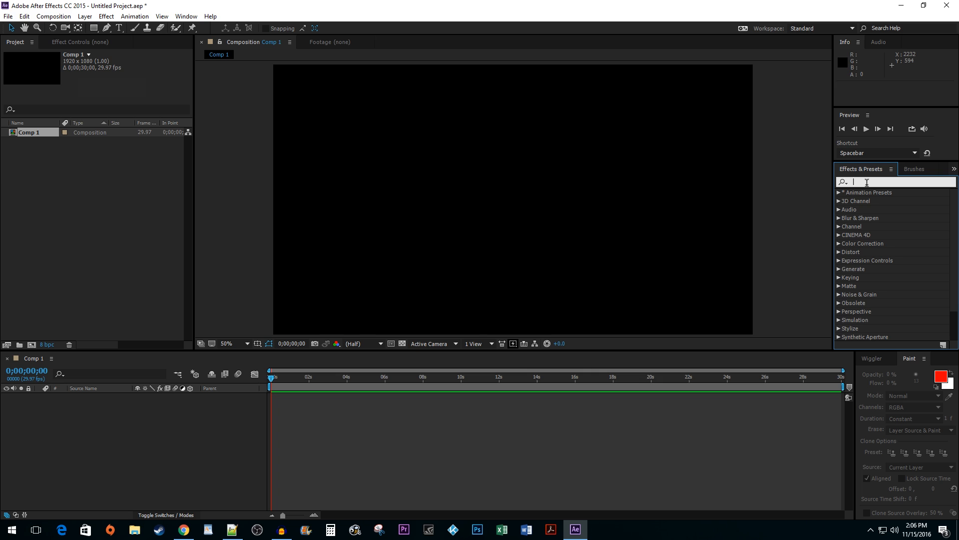
text(lightning)
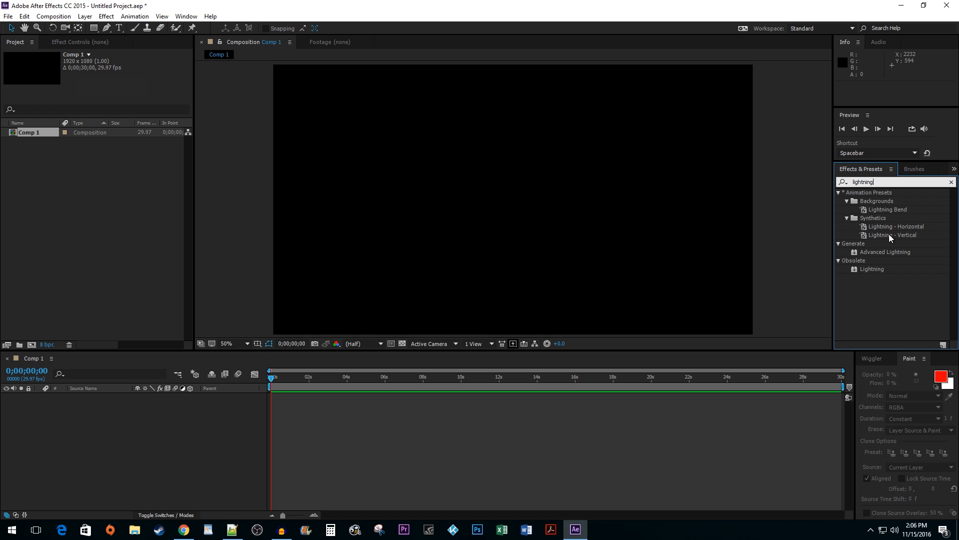
double_click(893, 235)
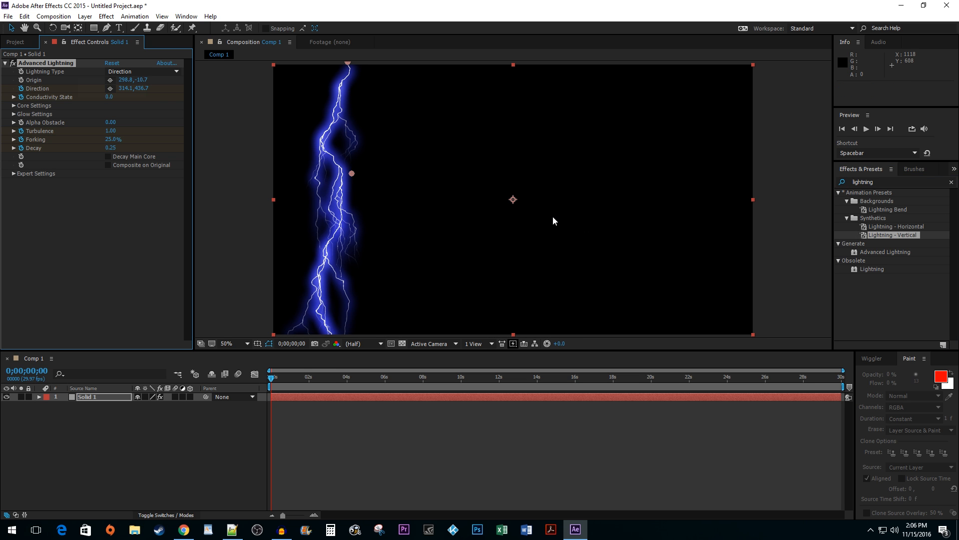
mouse_move(422, 223)
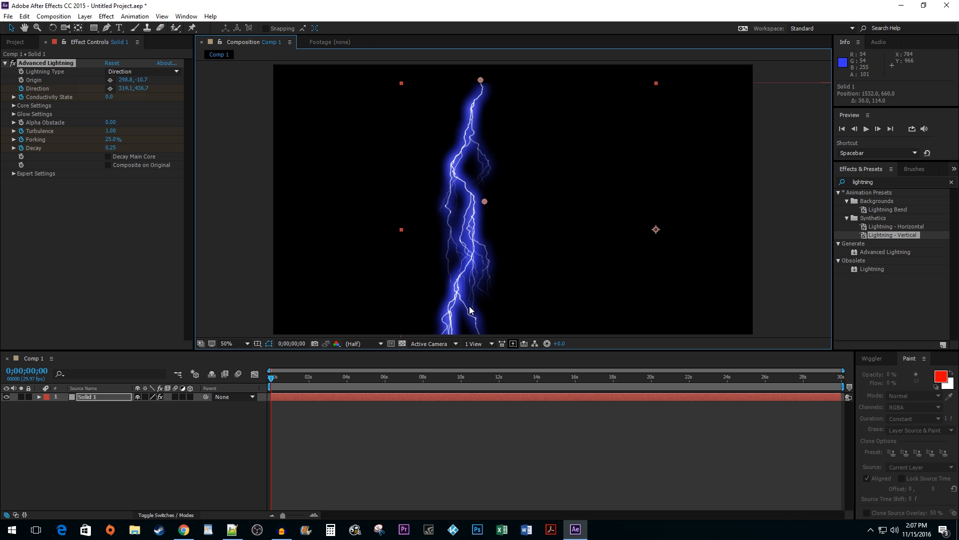
mouse_move(455, 92)
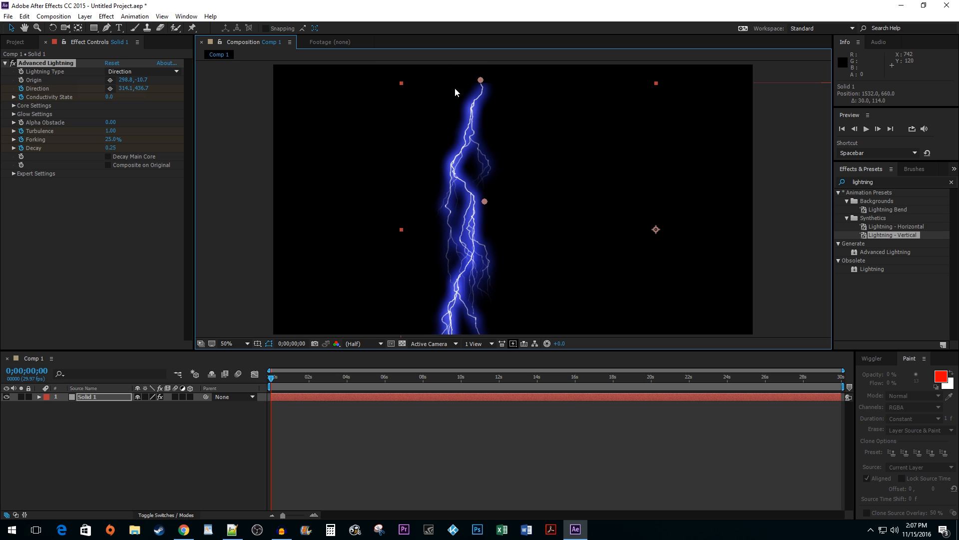
- Drag the lightning origin near the top centre and its direction point below it
drag(480, 80, 494, 91)
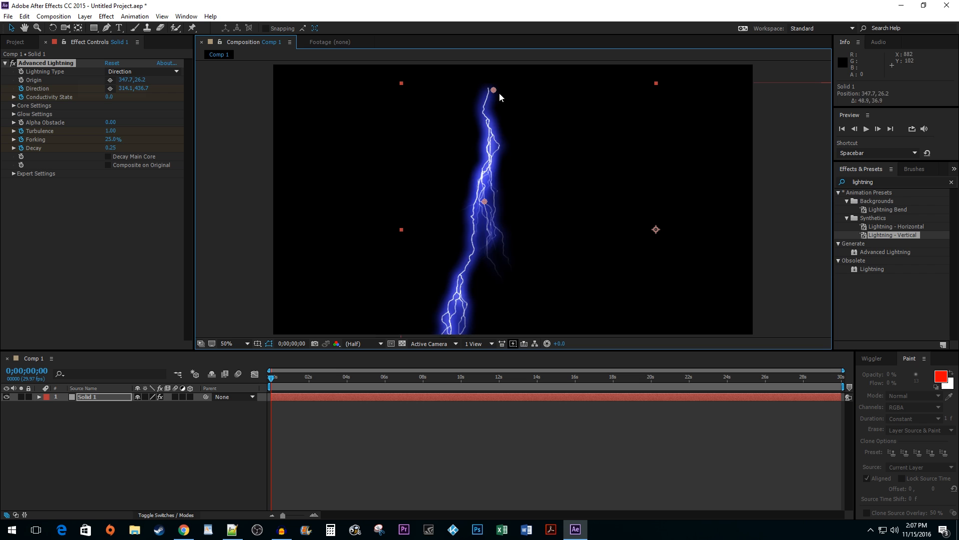
drag(494, 90, 474, 99)
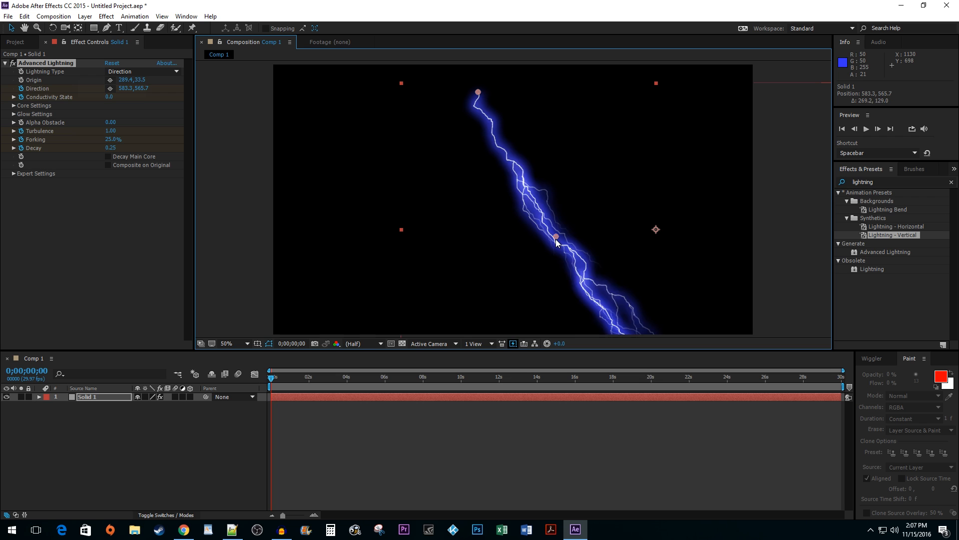
drag(556, 237, 492, 257)
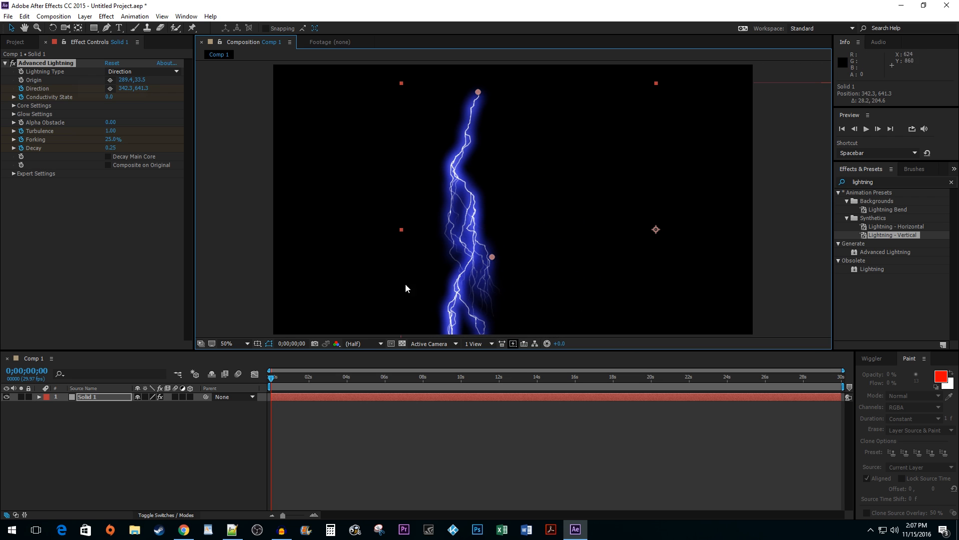
- In Solid 1's Advanced Lightning, try another Lightning Type, then return to Direction
click(39, 396)
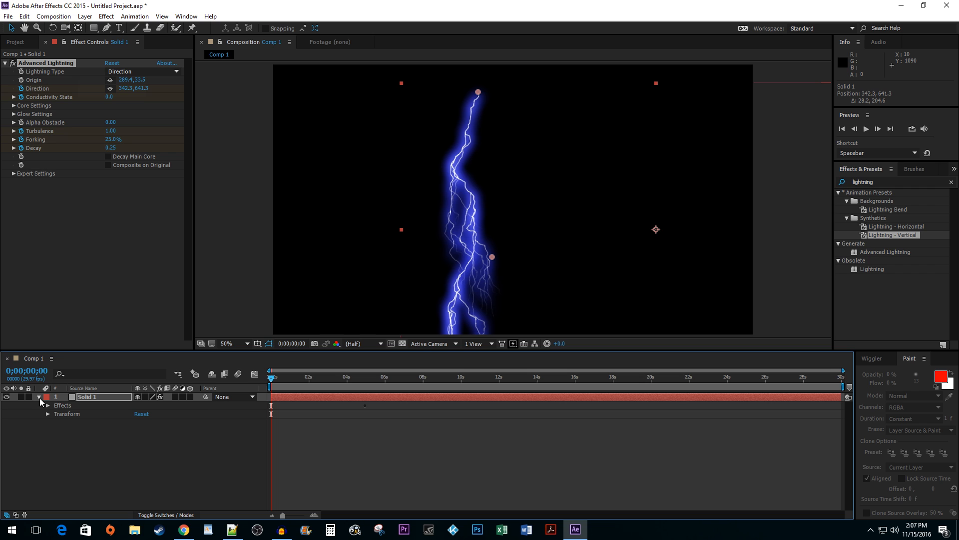
click(62, 405)
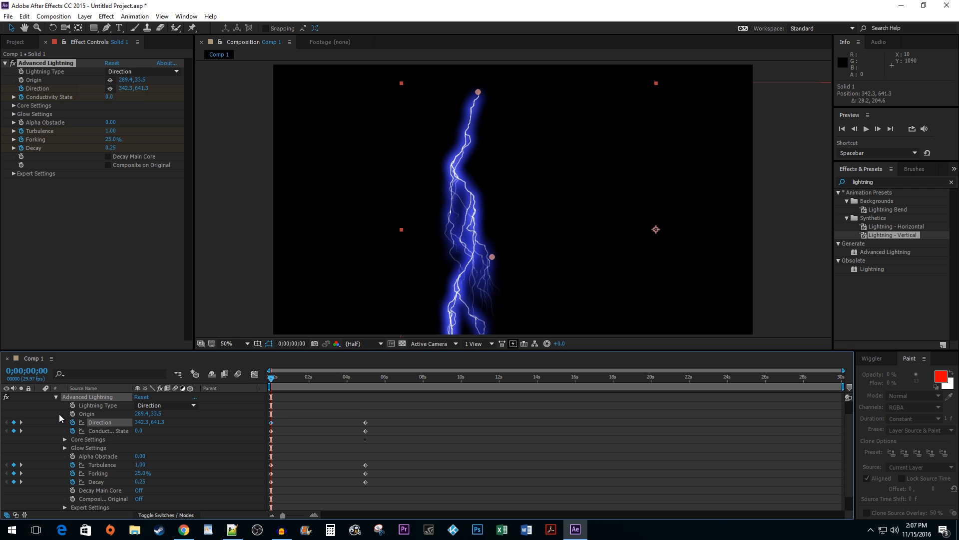
mouse_move(104, 412)
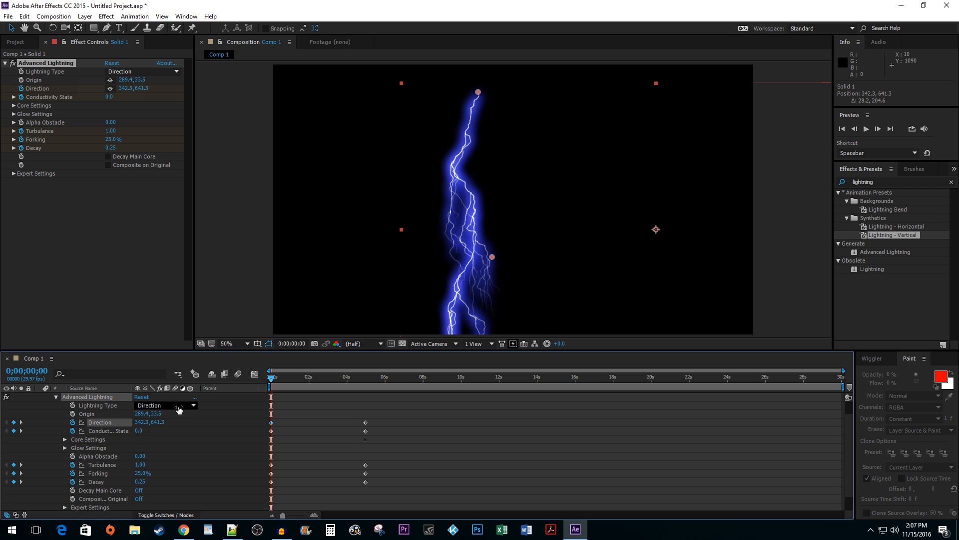
click(166, 405)
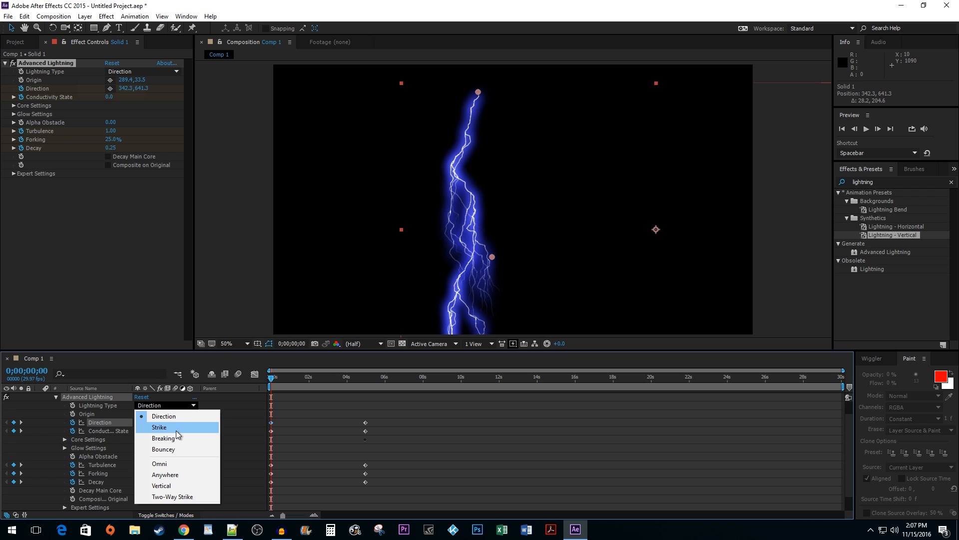
click(159, 426)
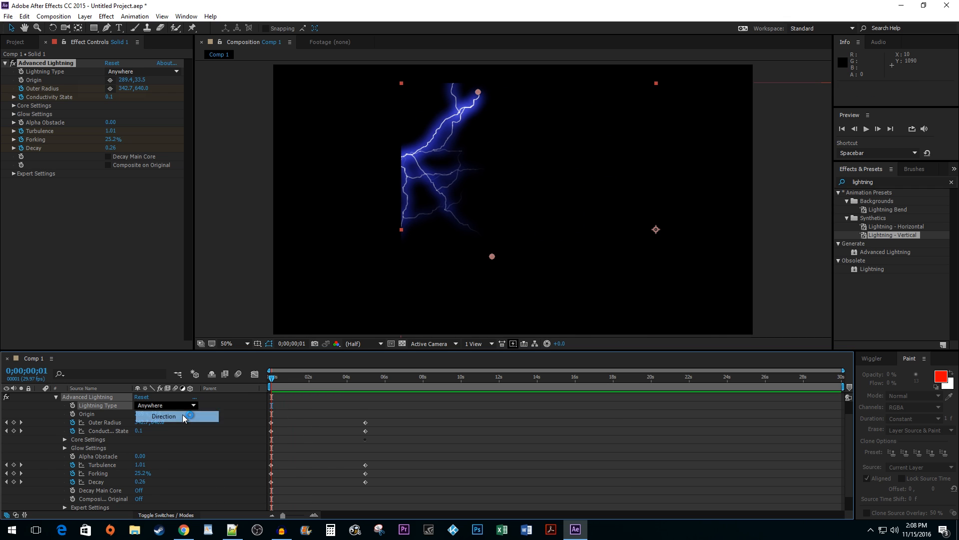
click(164, 416)
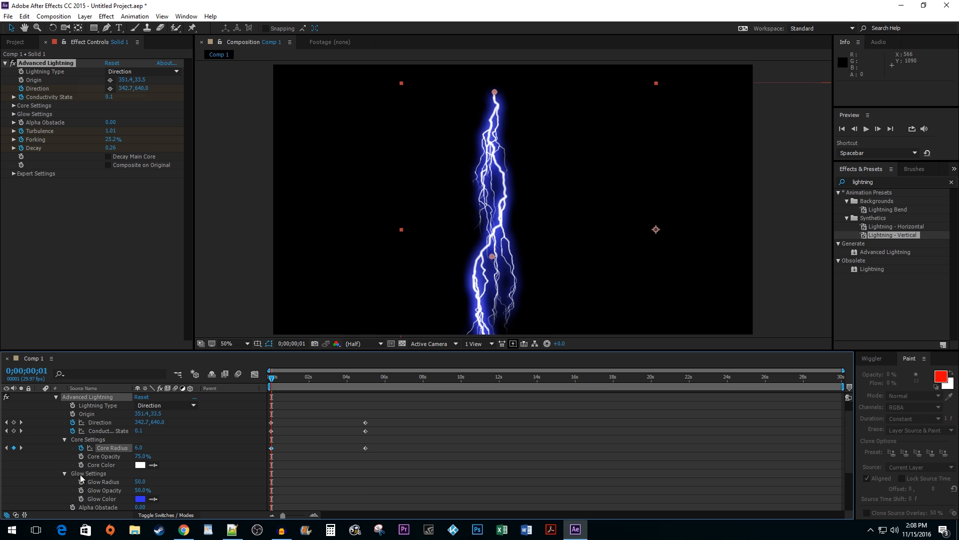
- Change the Advanced Lightning Glow Color from blue to red
click(140, 465)
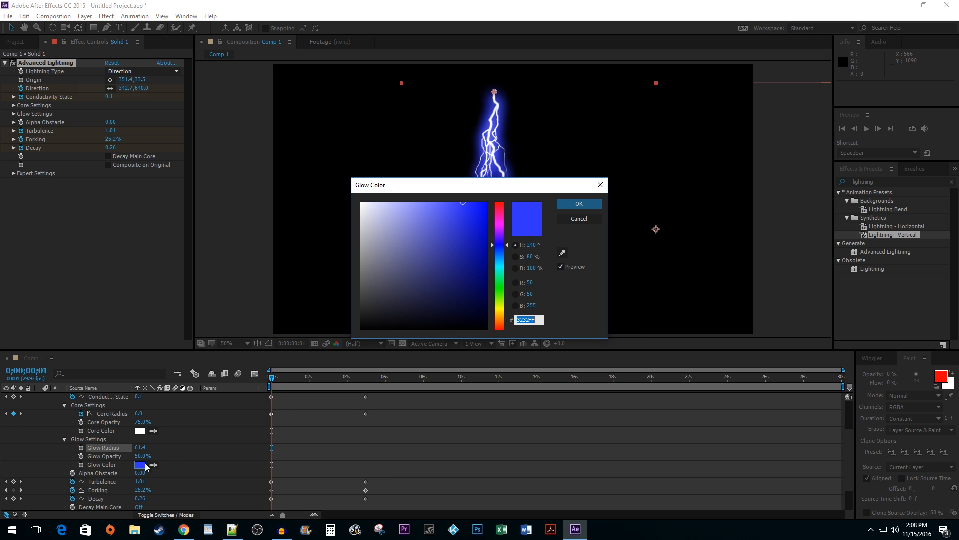
click(577, 204)
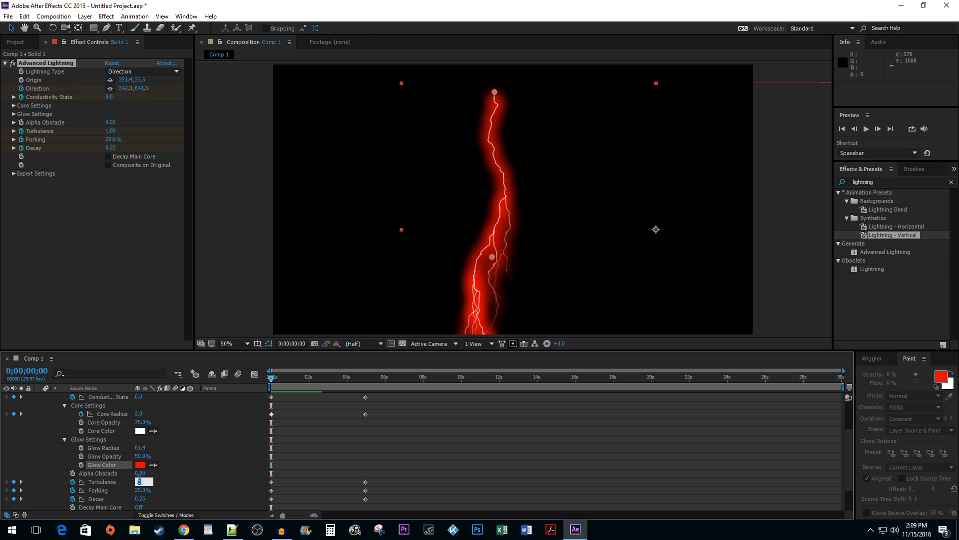
- Set the Advanced Lightning Turbulence to 10
text(10.00)
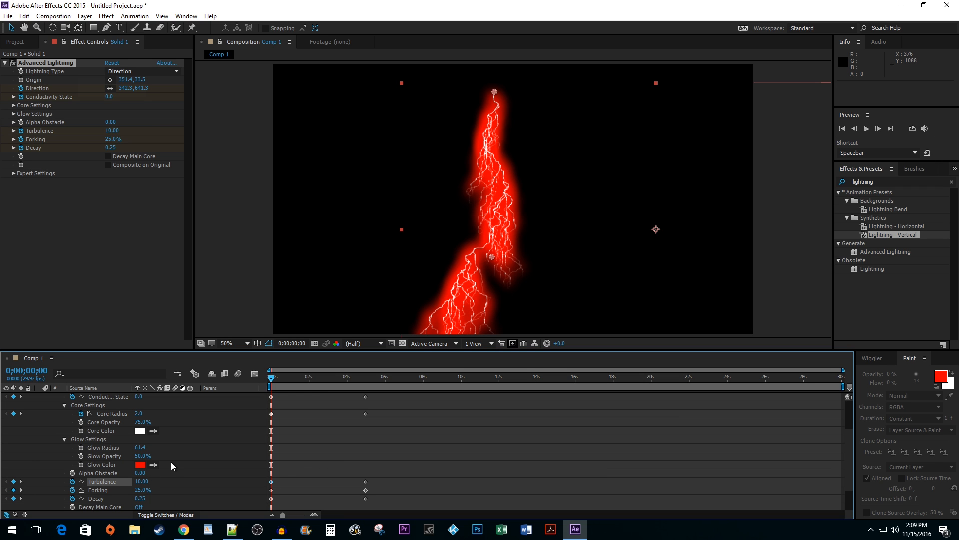
mouse_move(375, 407)
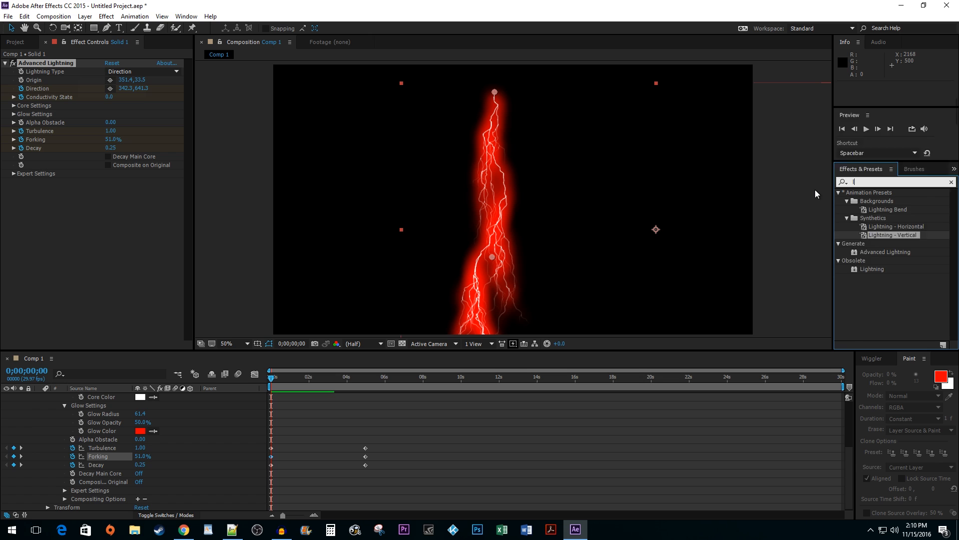
- Apply the Linear Wipe transition to Solid 1 via an Effects & Presets search for 'linear wipe'
text(linear wipe)
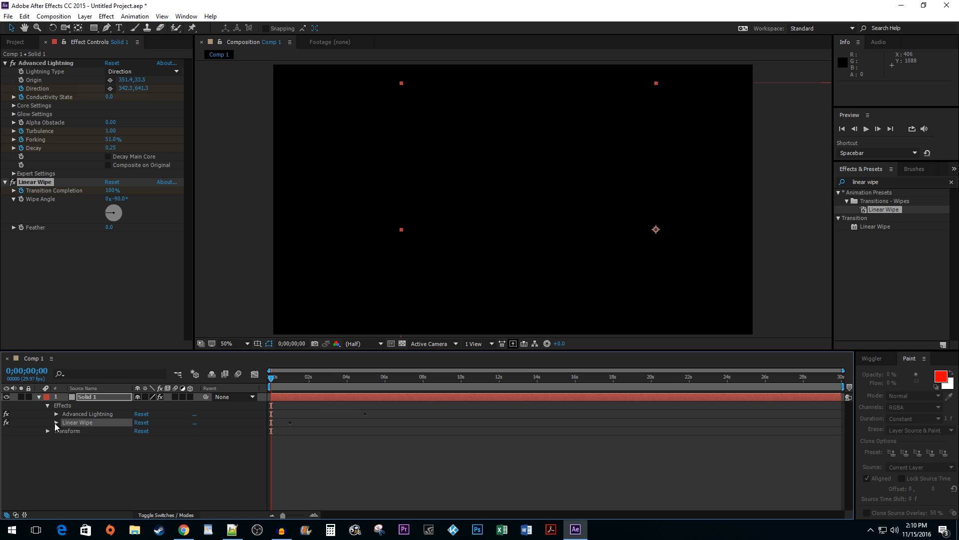
- Set the Linear Wipe feather to 60 and retime the Transition Completion keyframe
click(55, 422)
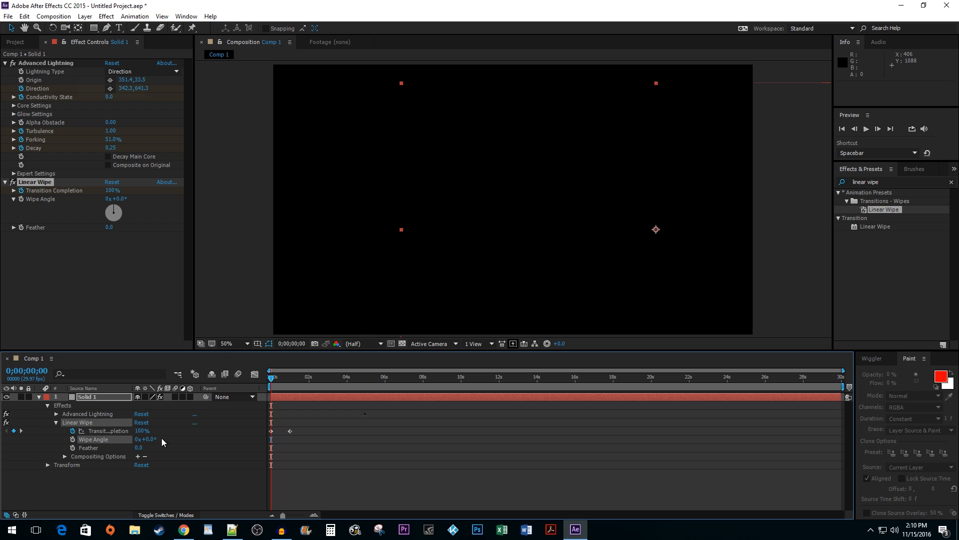
text(6)
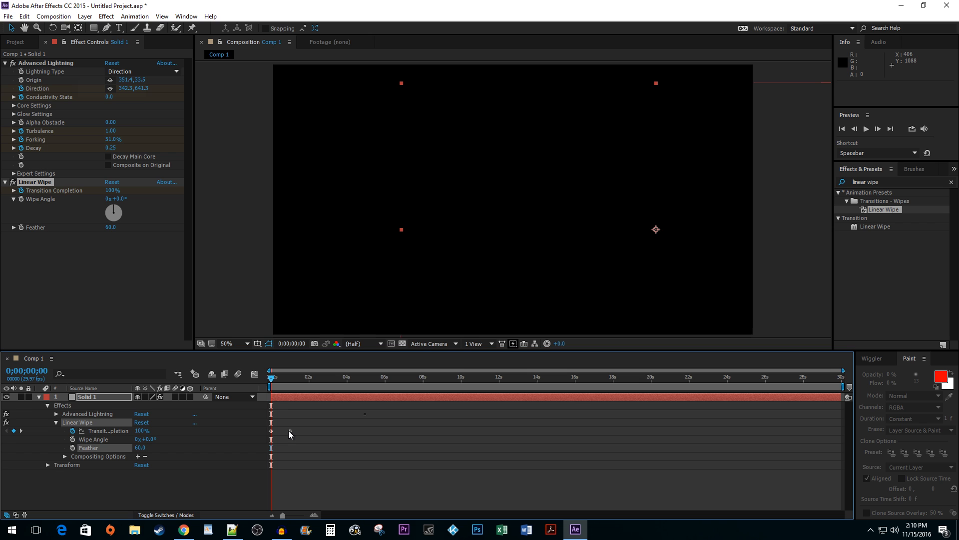
drag(271, 430, 284, 431)
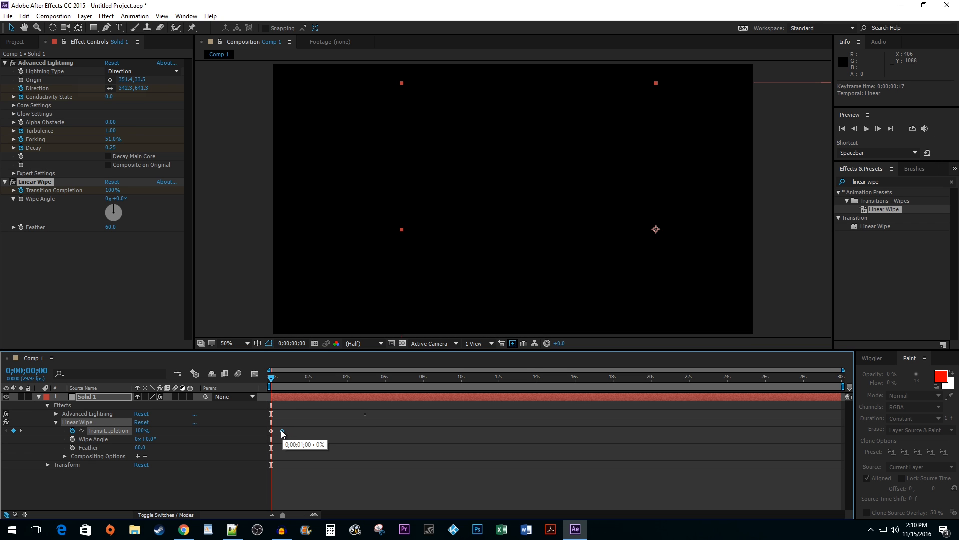